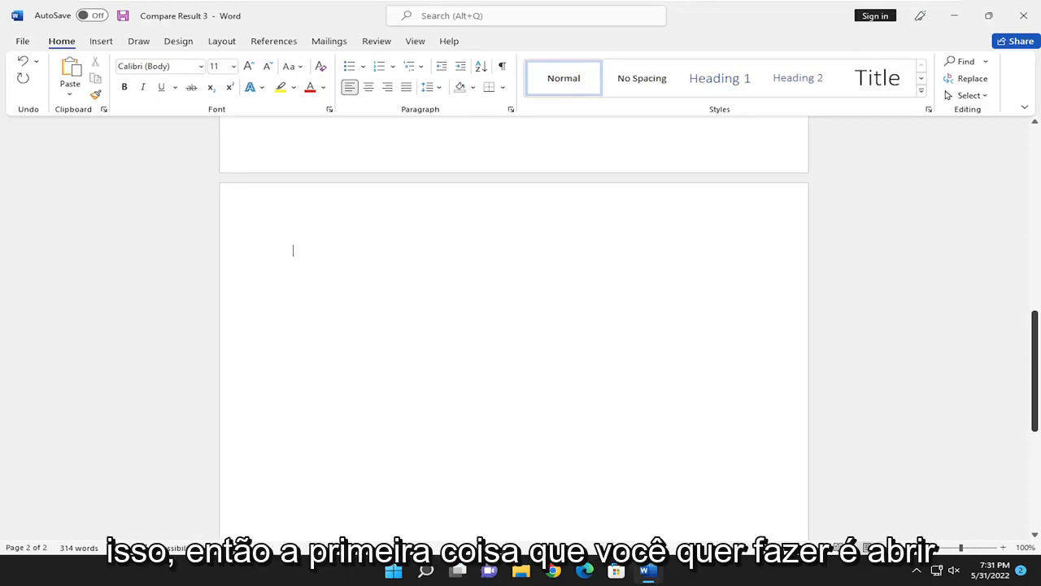
mouse_move(335, 202)
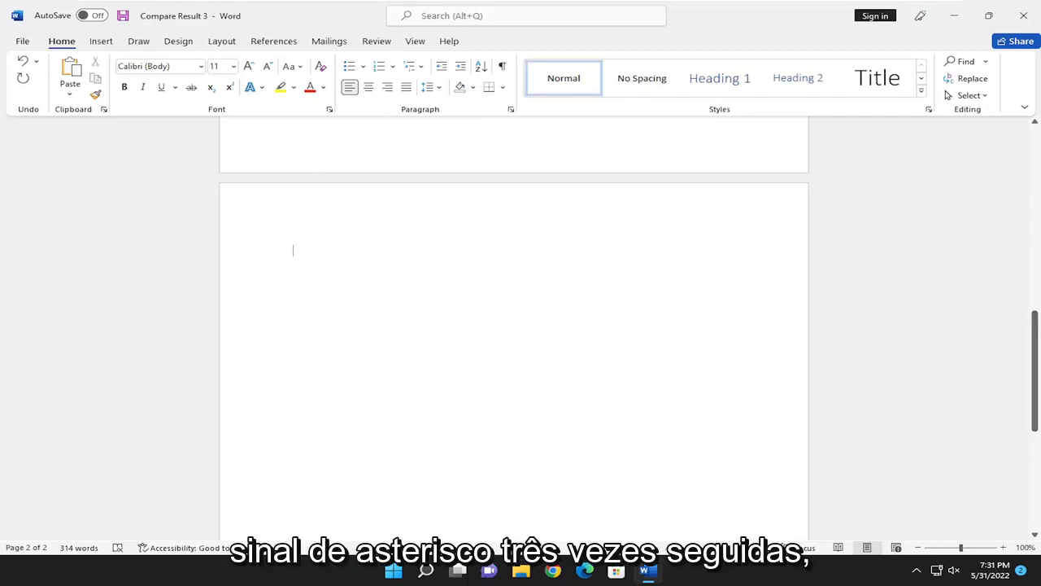
Step: Type *** on the empty second page to form a dotted horizontal line
type("***")
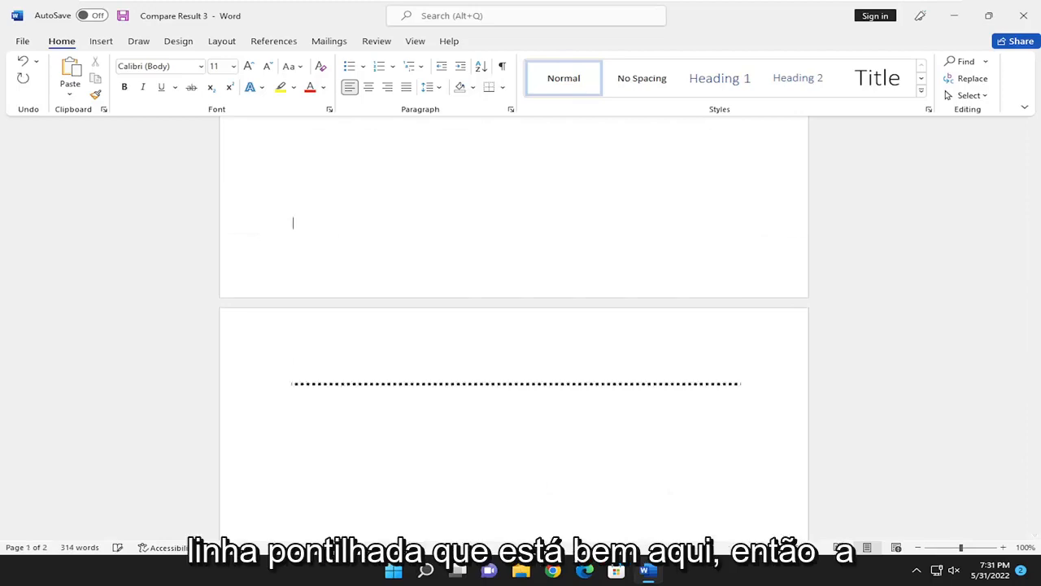
Step: Add a second dotted line above the first by typing *** and Enter
scroll("down", 3)
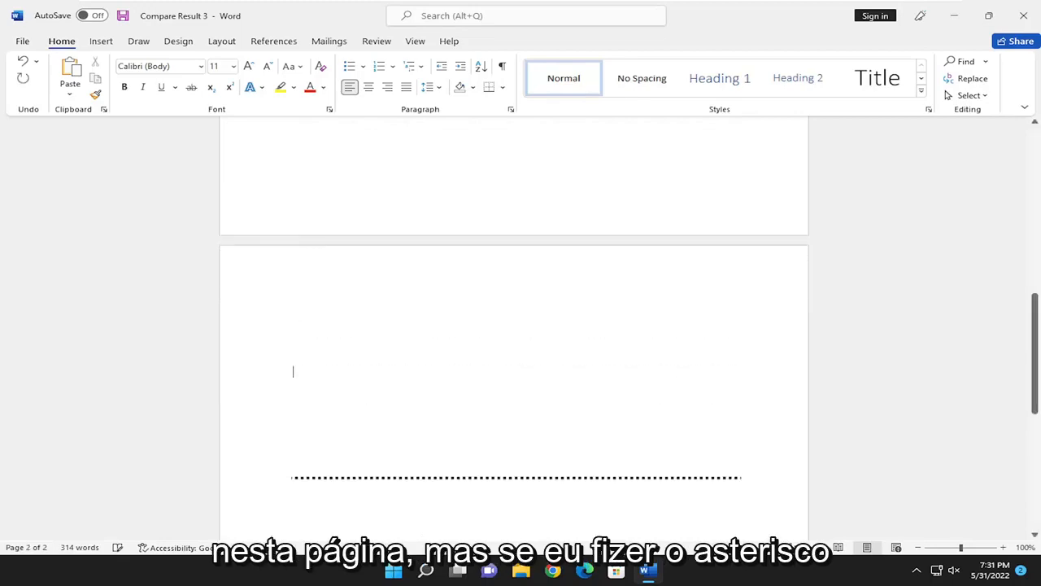
type("***")
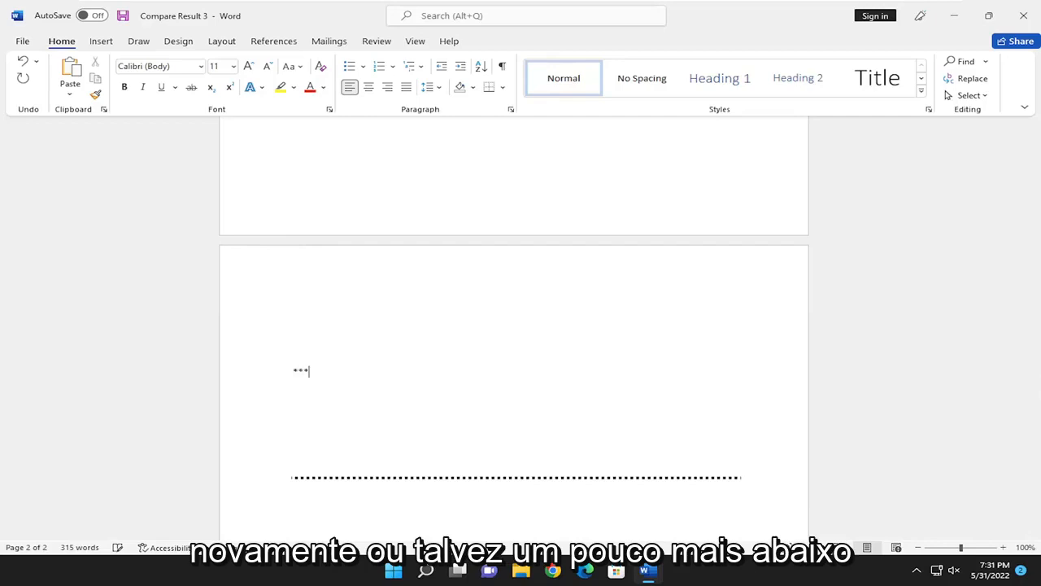
key("enter")
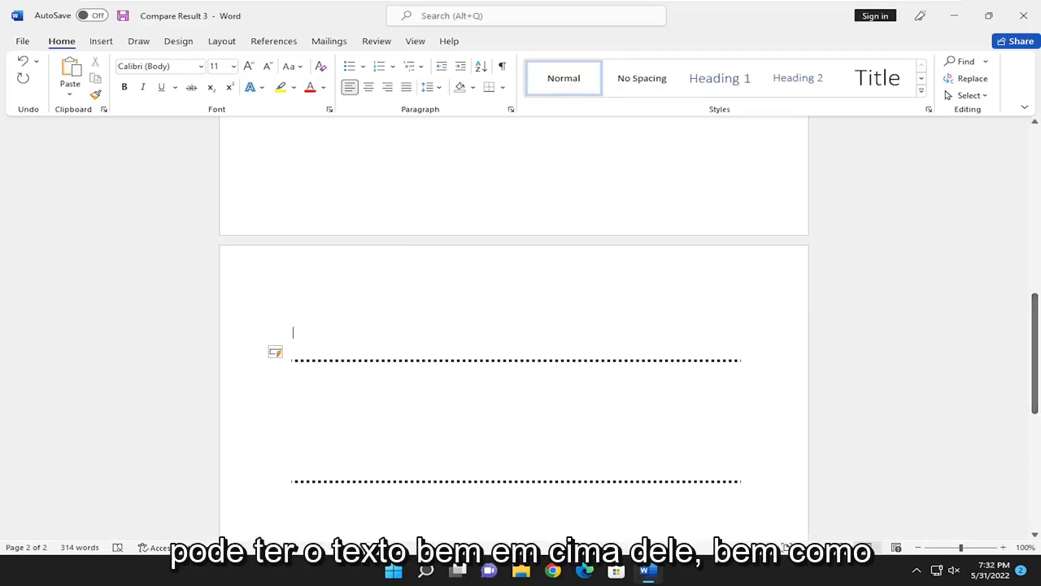
Step: Type 'As well' directly above the upper dotted line
type("As well")
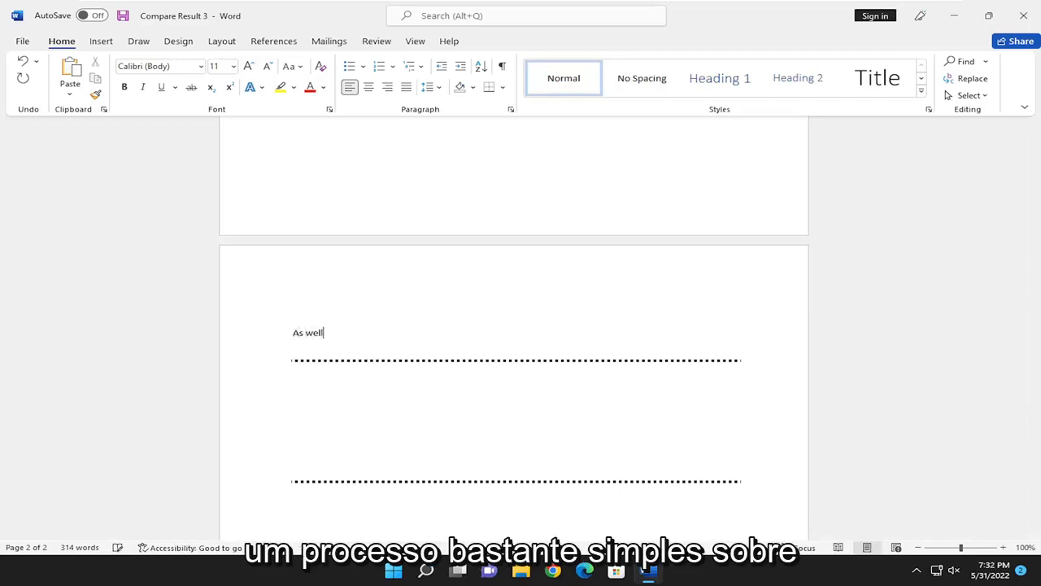